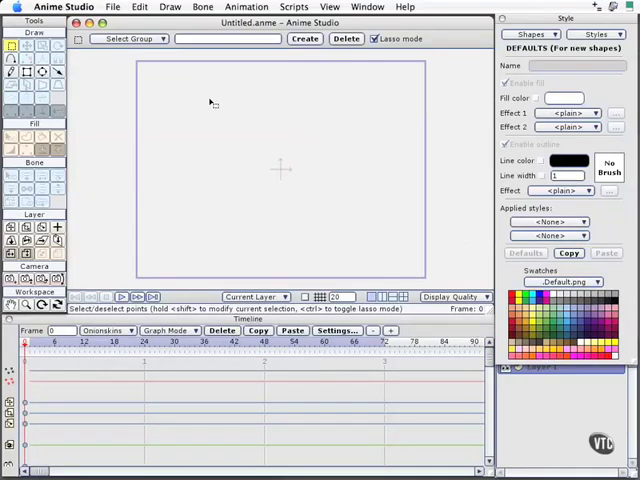
mouse_move(144, 24)
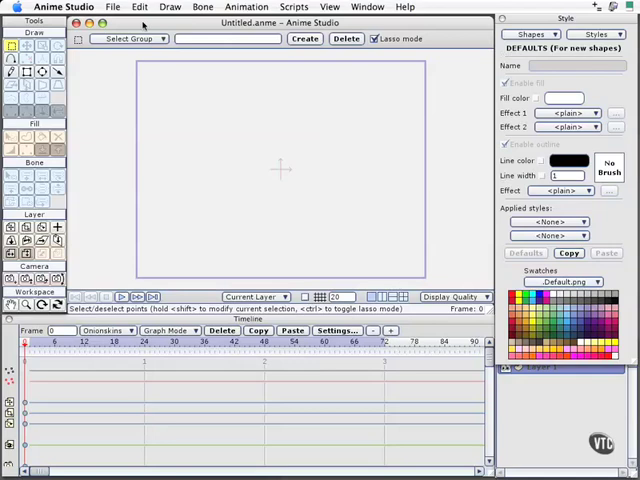
Step: Show the File menu commands over the empty canvas
click(112, 8)
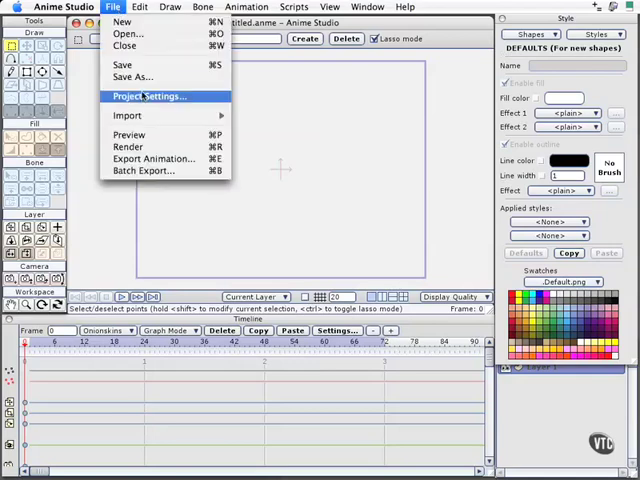
mouse_move(142, 96)
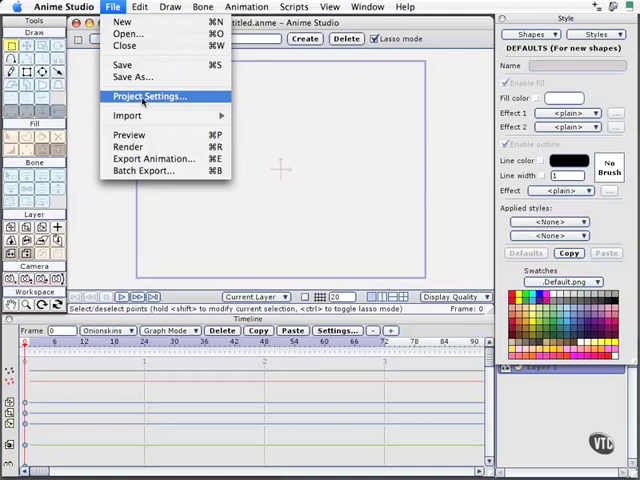
Step: Bring up the Project Settings dialog showing dimensions, frame rate and background colour
click(148, 96)
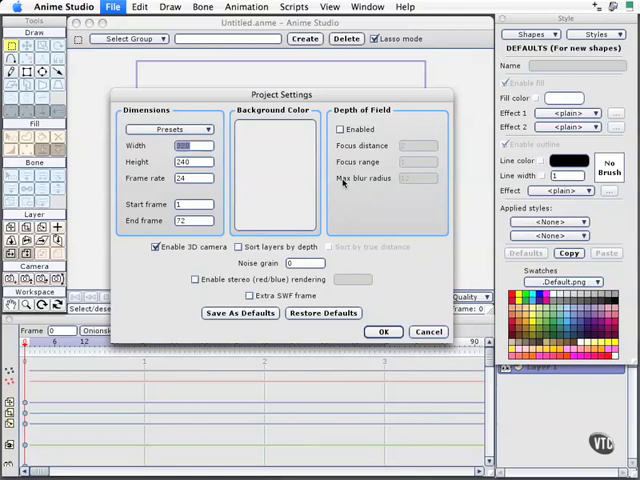
mouse_move(344, 190)
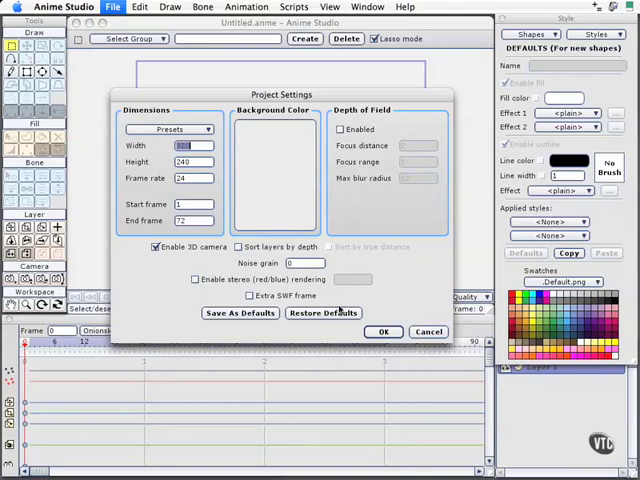
Step: Accept the project settings with OK, returning to the empty canvas
click(384, 332)
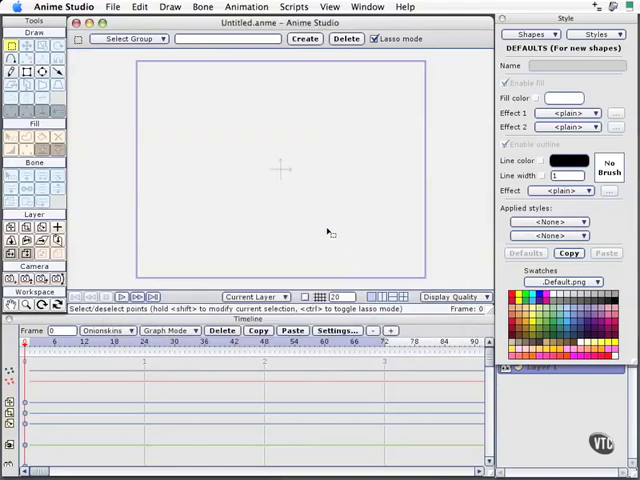
mouse_move(308, 438)
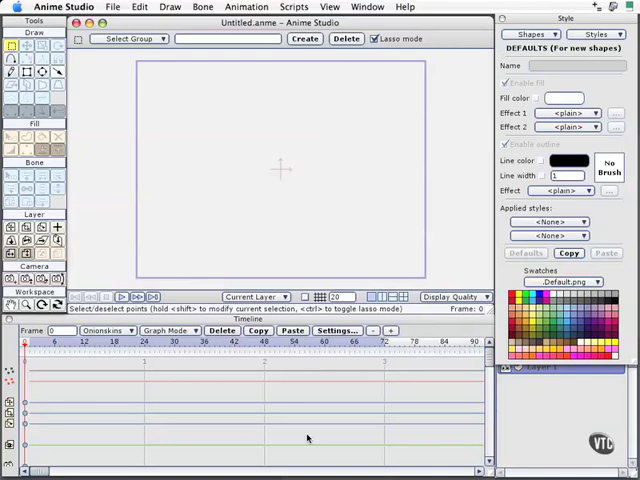
mouse_move(308, 436)
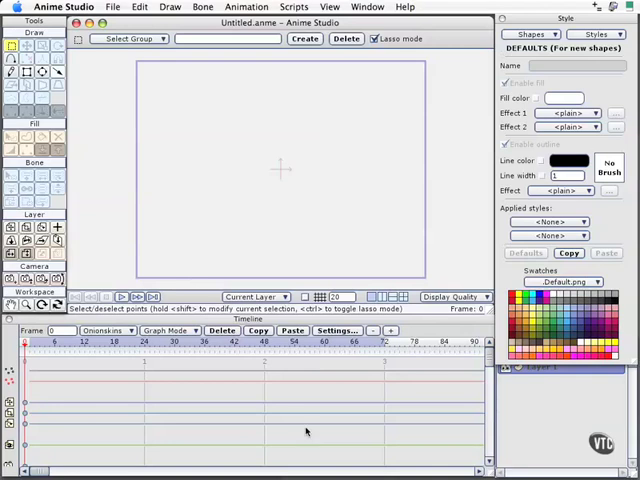
mouse_move(304, 430)
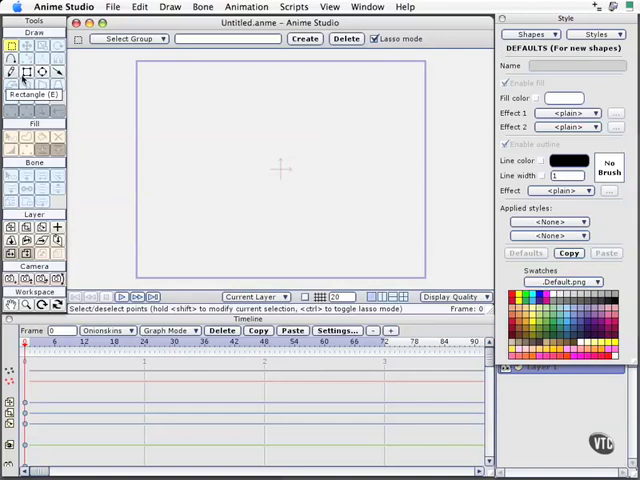
mouse_move(24, 72)
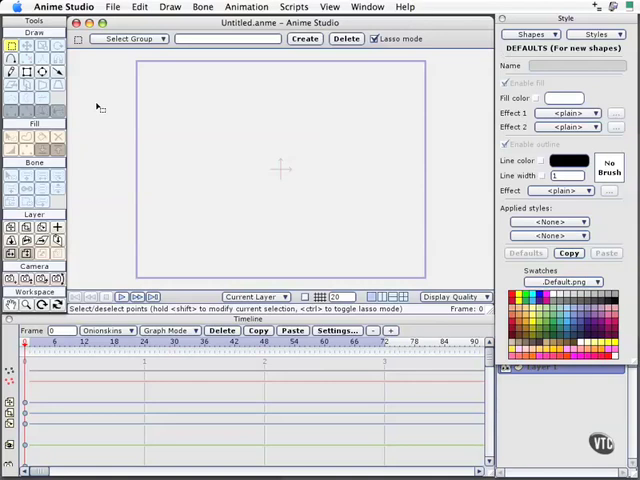
mouse_move(100, 108)
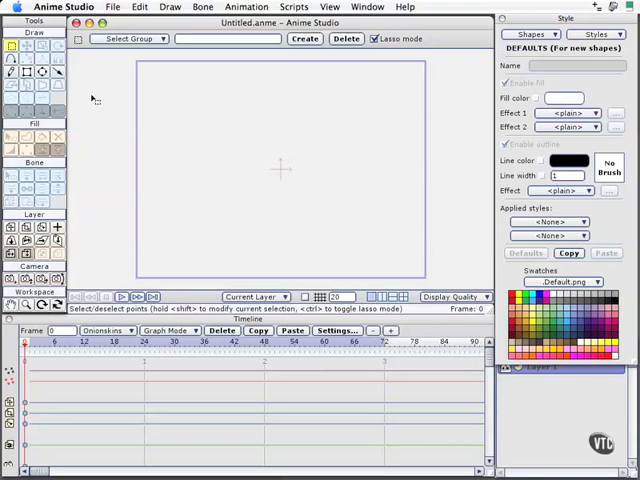
mouse_move(96, 100)
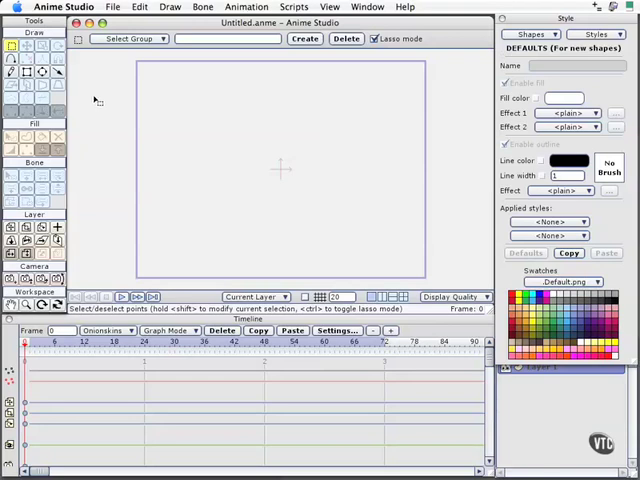
mouse_move(96, 100)
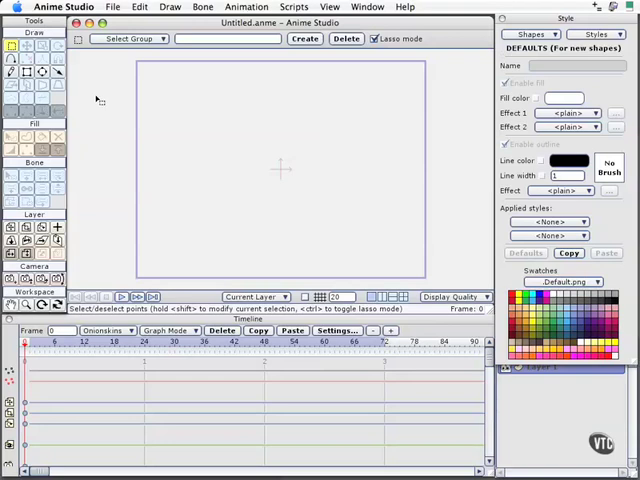
mouse_move(98, 100)
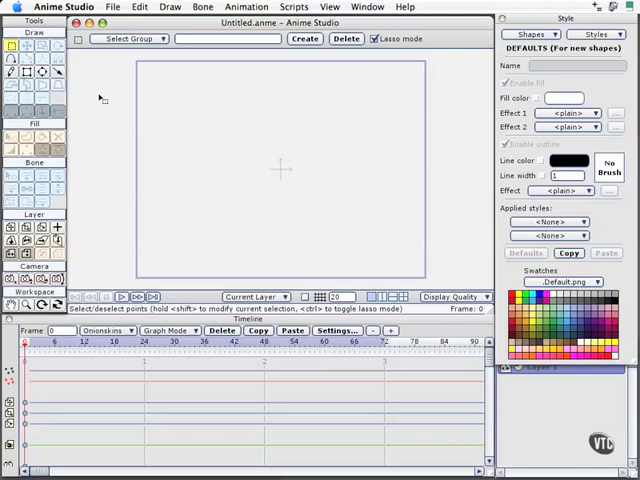
mouse_move(104, 96)
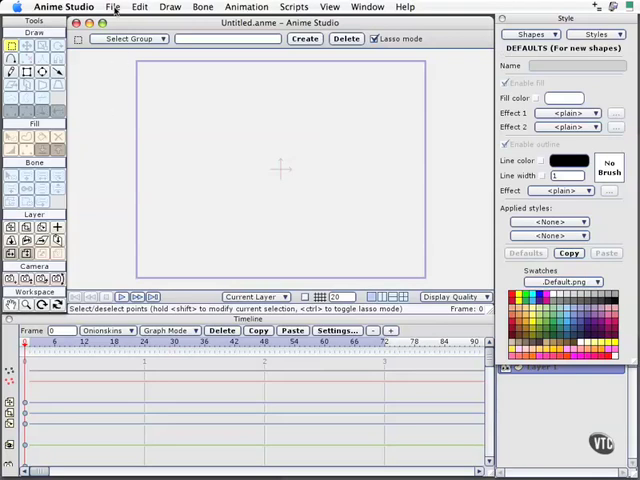
Step: Show the File > Import submenu listing importable types including Adobe Illustrator File
click(112, 8)
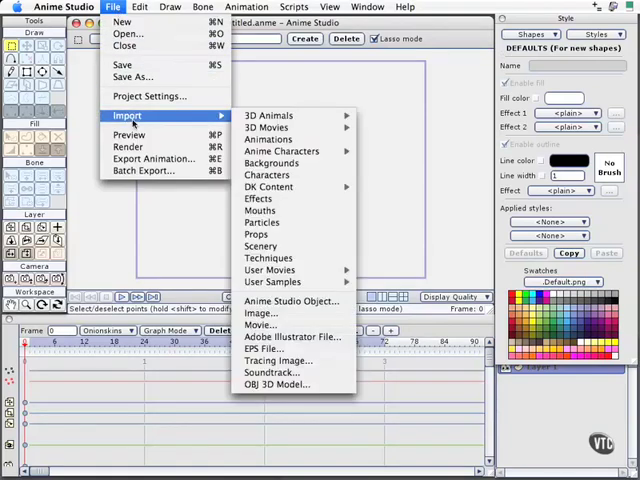
mouse_move(178, 116)
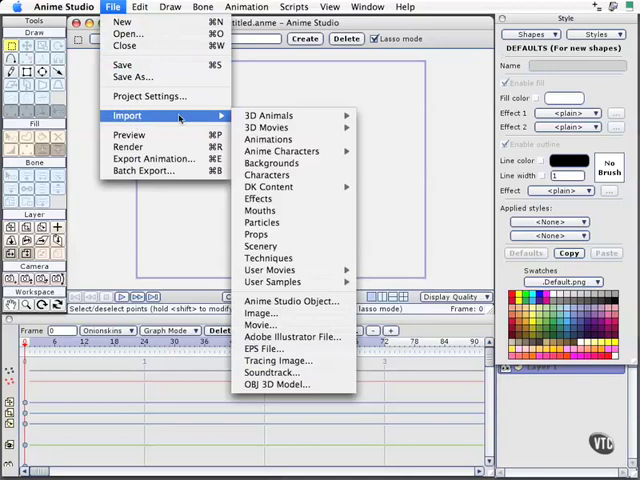
mouse_move(188, 118)
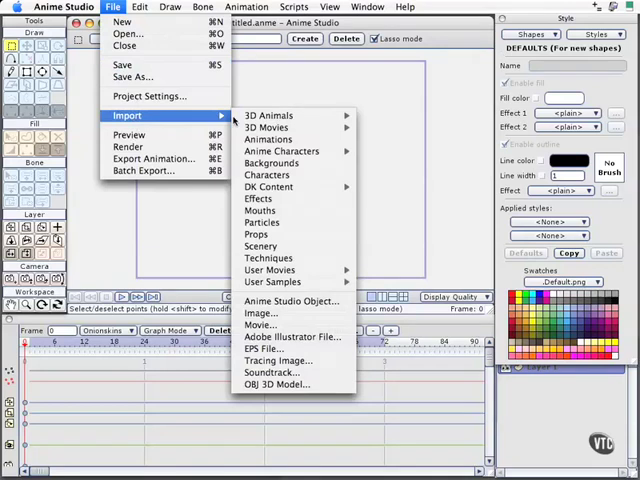
mouse_move(270, 296)
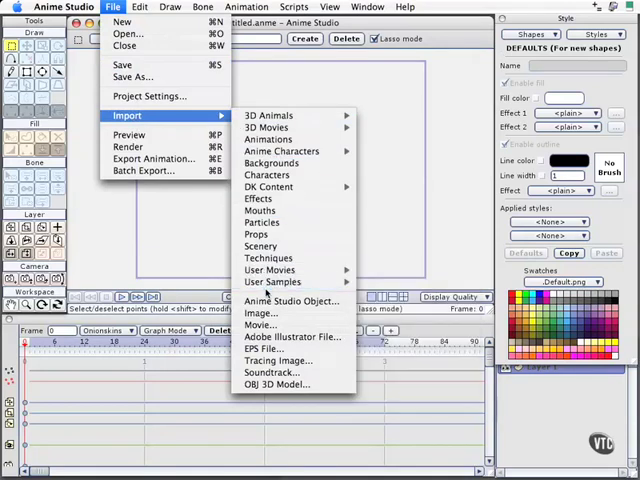
mouse_move(272, 280)
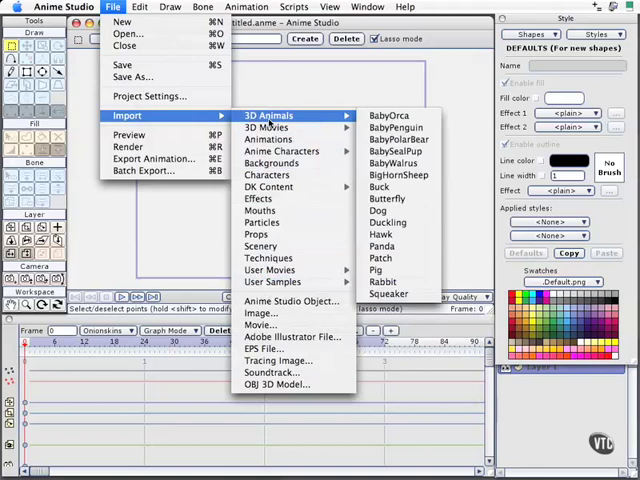
mouse_move(268, 128)
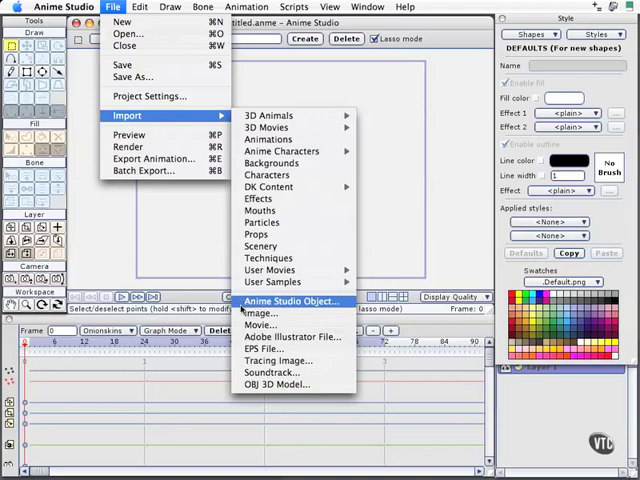
mouse_move(260, 324)
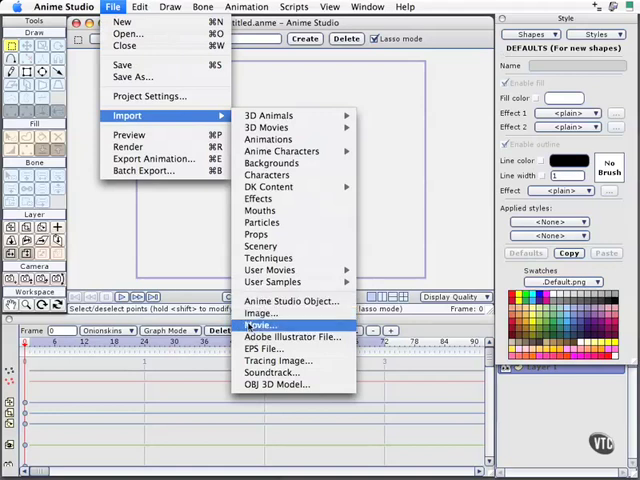
mouse_move(292, 336)
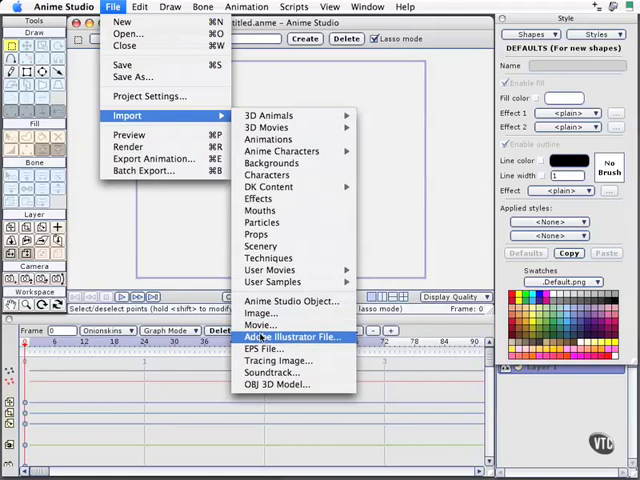
mouse_move(264, 348)
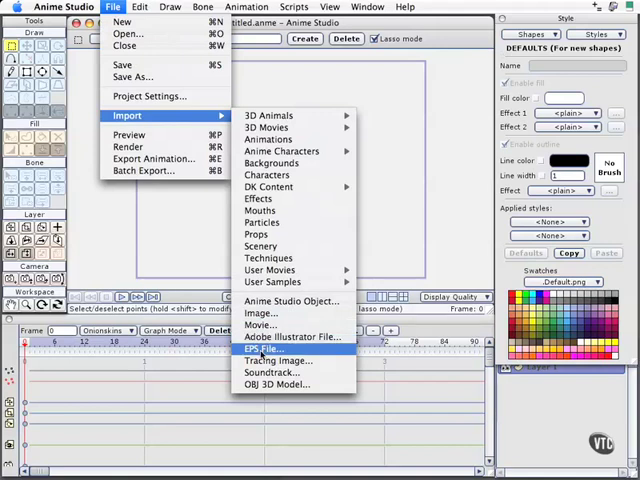
mouse_move(278, 360)
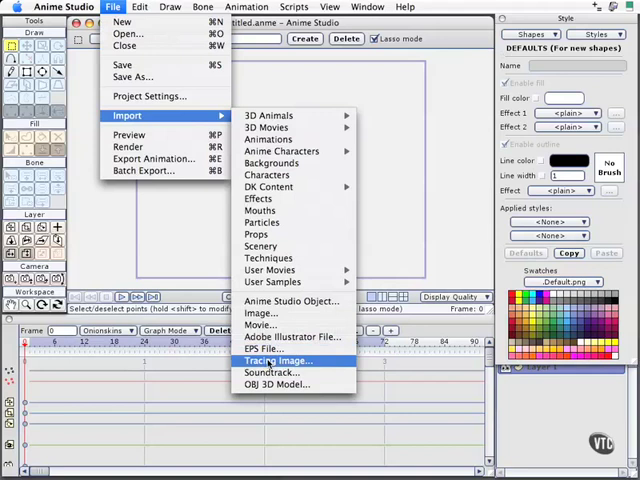
mouse_move(270, 372)
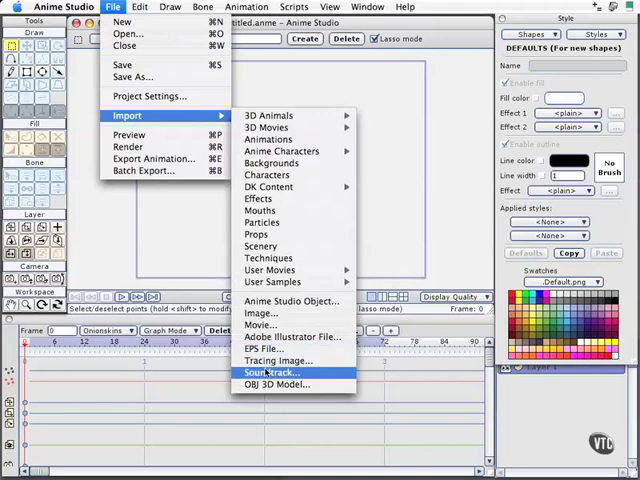
mouse_move(284, 384)
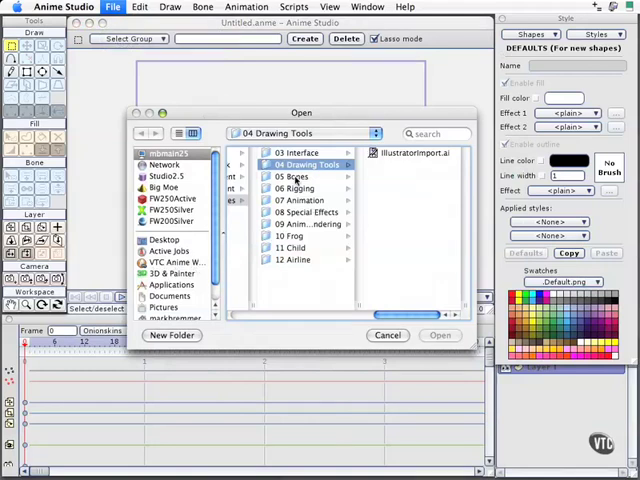
mouse_move(398, 160)
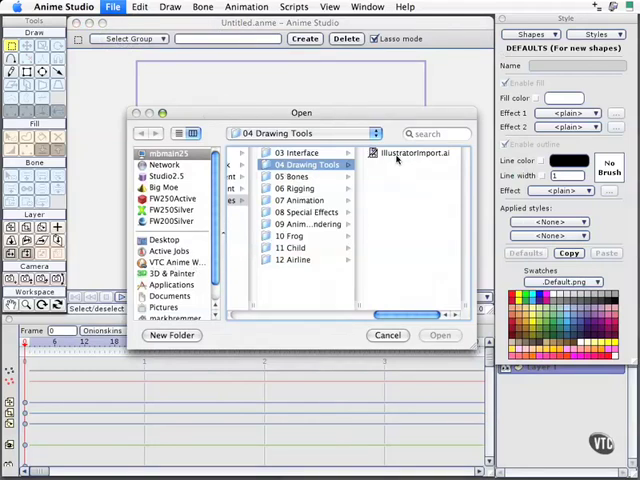
Step: Import illustratorimport.ai from the 04 Drawing Tools folder, placing the sun and zigzag on the canvas
click(412, 152)
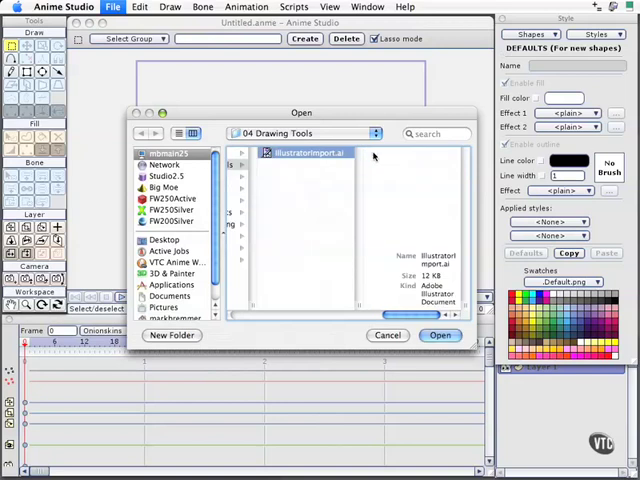
click(440, 336)
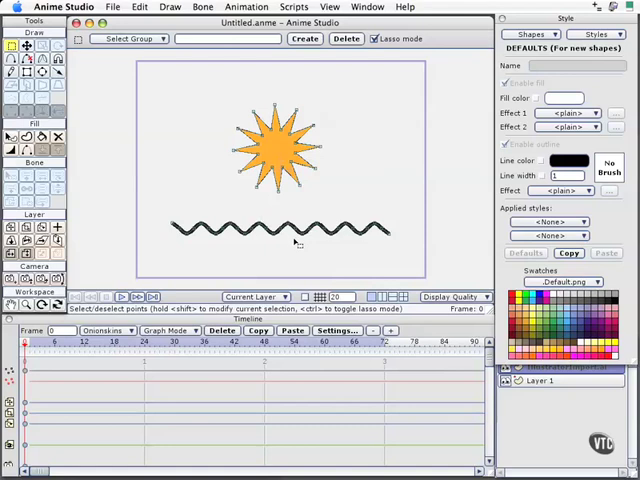
mouse_move(296, 244)
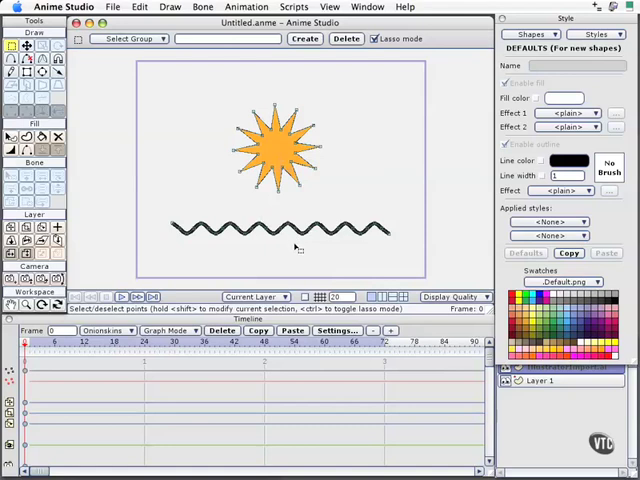
mouse_move(298, 248)
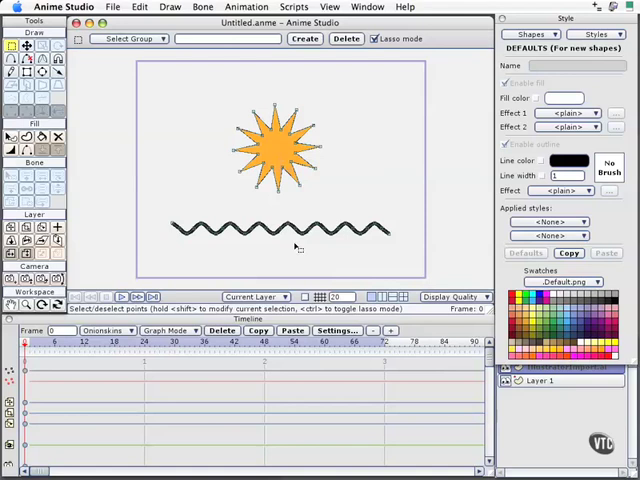
mouse_move(446, 268)
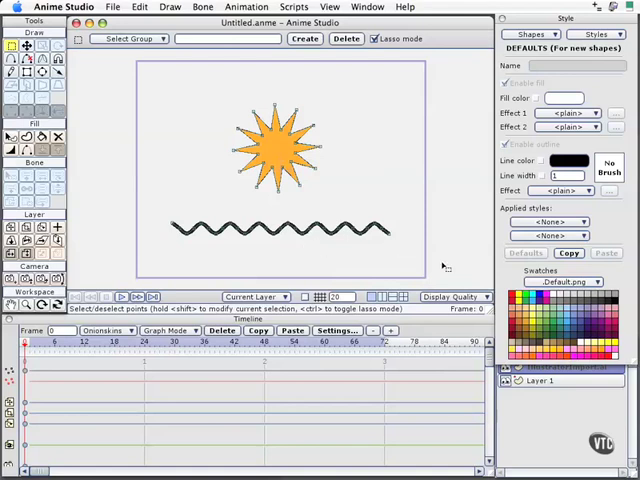
mouse_move(460, 300)
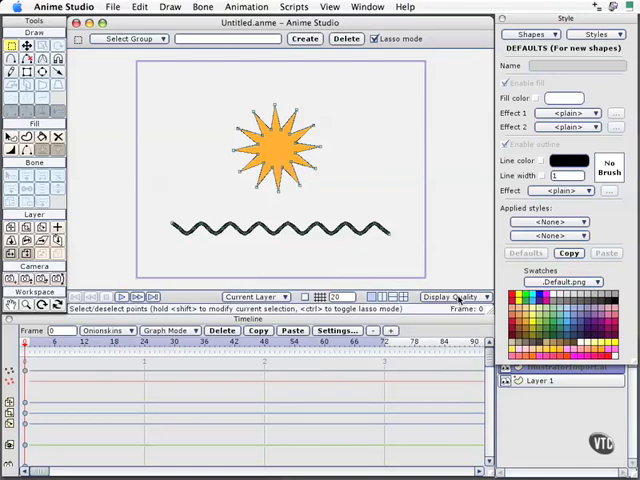
Step: Enable Antialiasing in the display quality options so the sun and zigzag edges look smooth
click(456, 296)
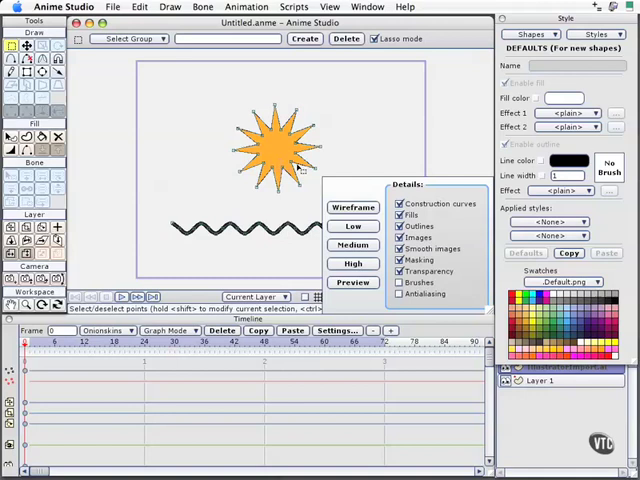
mouse_move(304, 170)
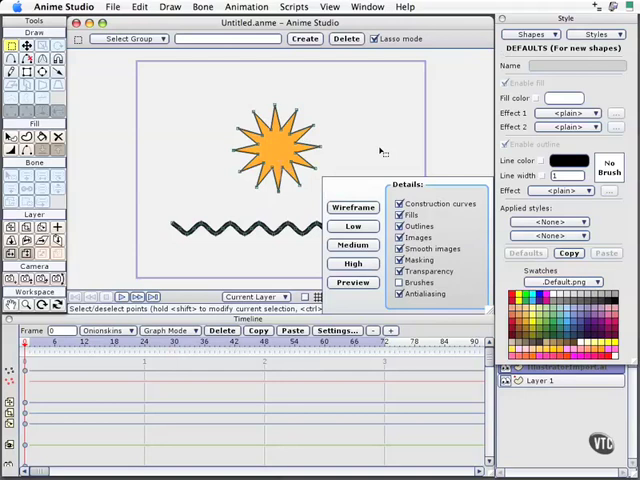
click(352, 280)
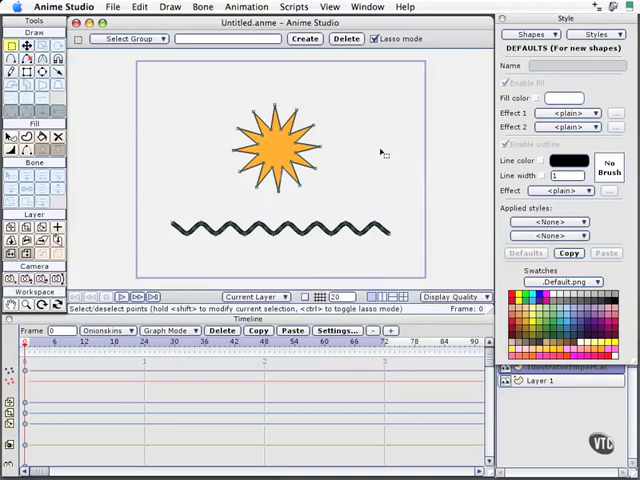
mouse_move(308, 204)
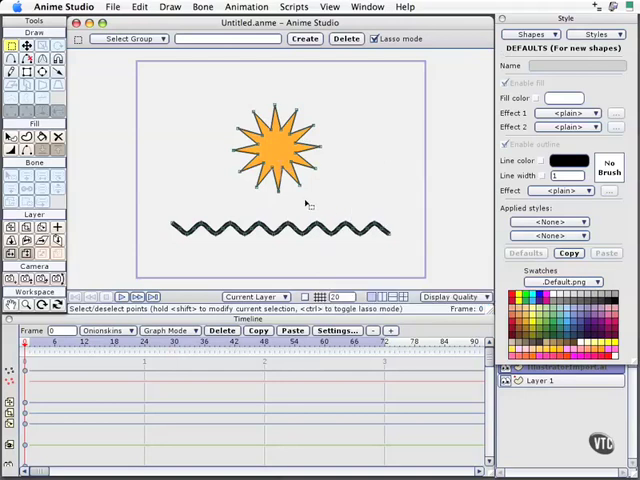
mouse_move(284, 196)
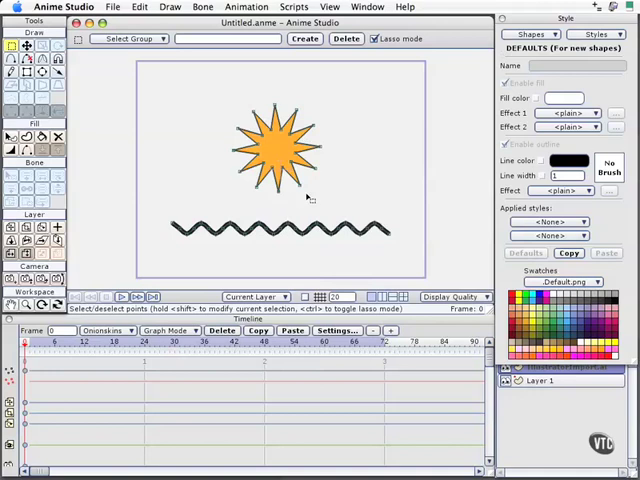
mouse_move(308, 196)
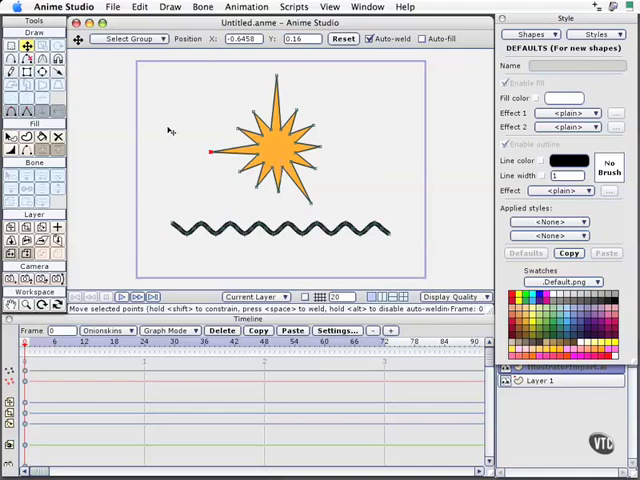
mouse_move(190, 126)
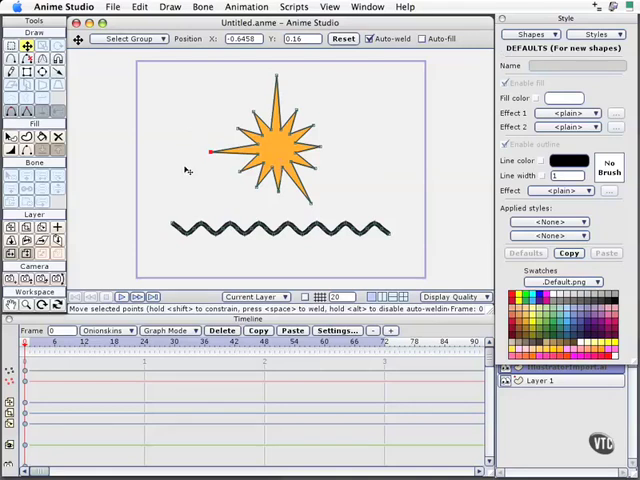
mouse_move(290, 210)
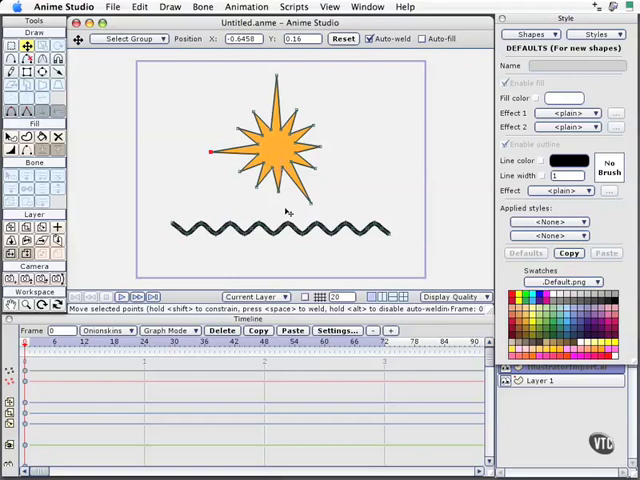
mouse_move(290, 210)
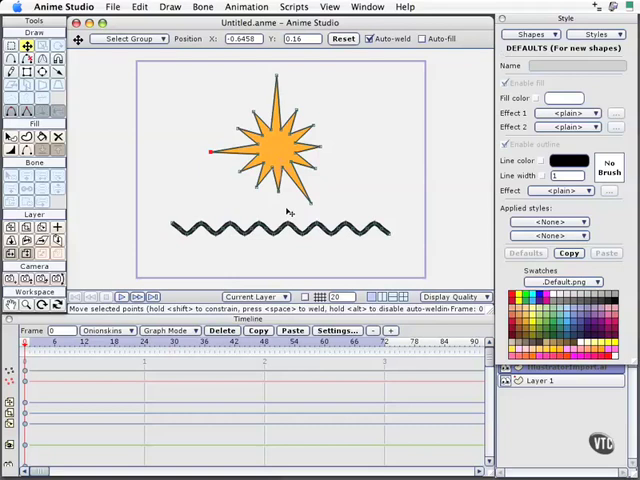